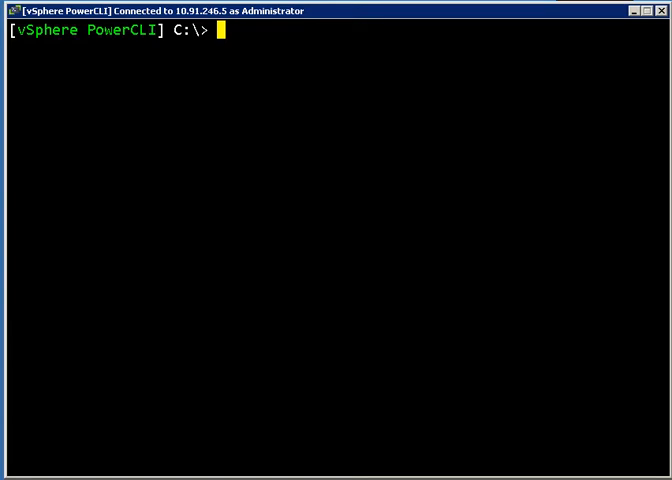
# Step: List the connected hosts, then each host's virtual switches with get-vmhost | Get-VirtualSwitch
pyautogui.write('get-vmhost')
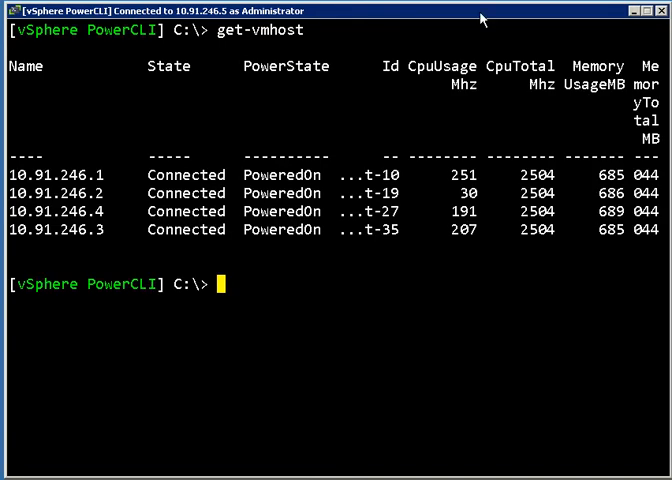
pyautogui.moveTo(434, 74)
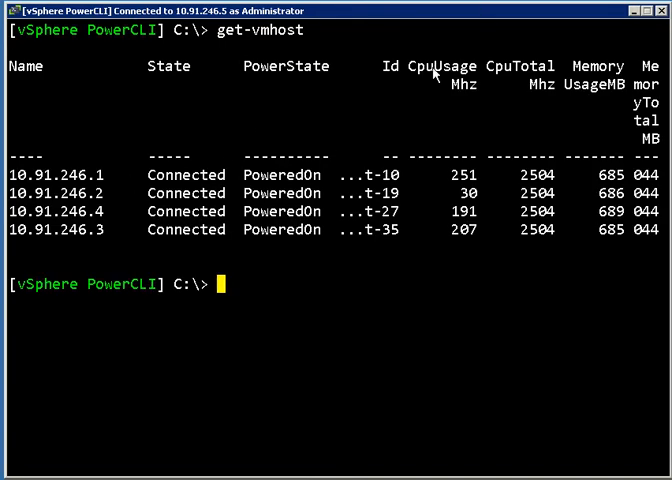
pyautogui.write('get-vmhost | Get-VirtualSwitch')
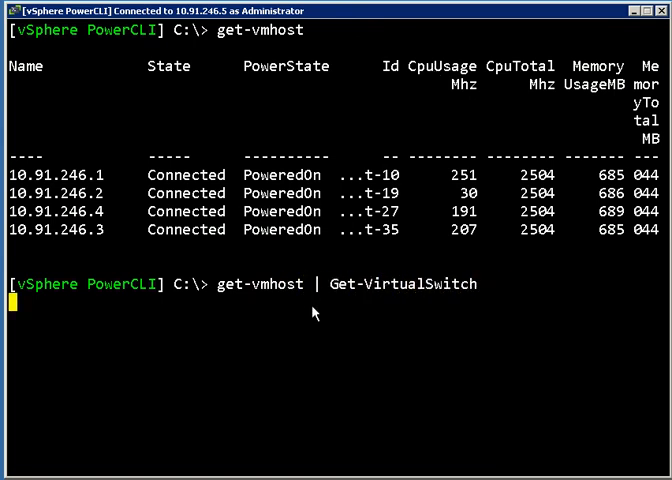
pyautogui.press('enter')
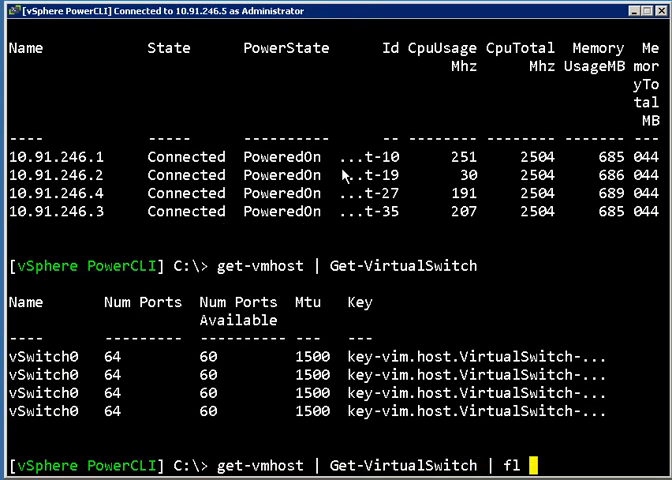
pyautogui.write('*')
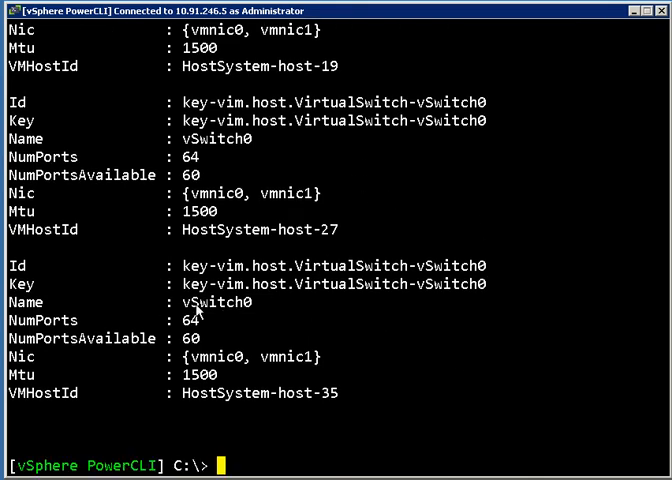
pyautogui.moveTo(190, 370)
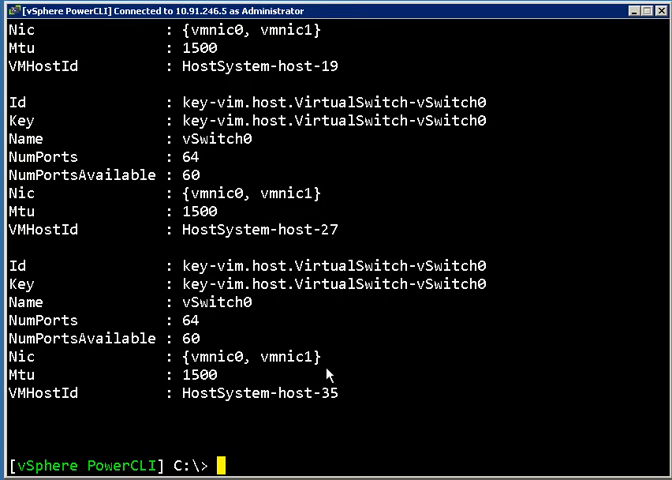
pyautogui.moveTo(316, 372)
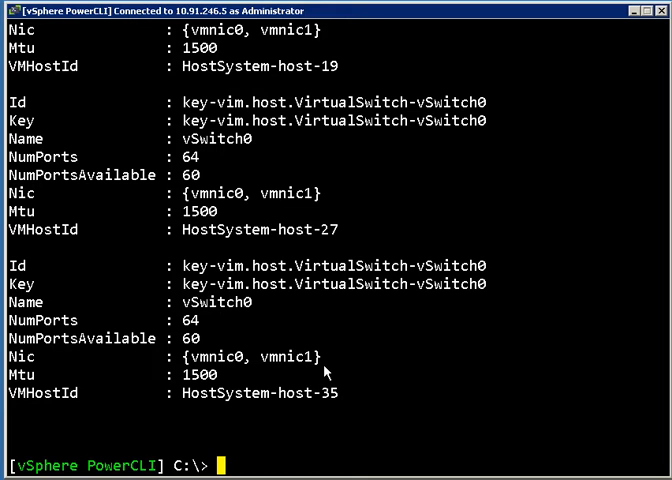
pyautogui.moveTo(582, 240)
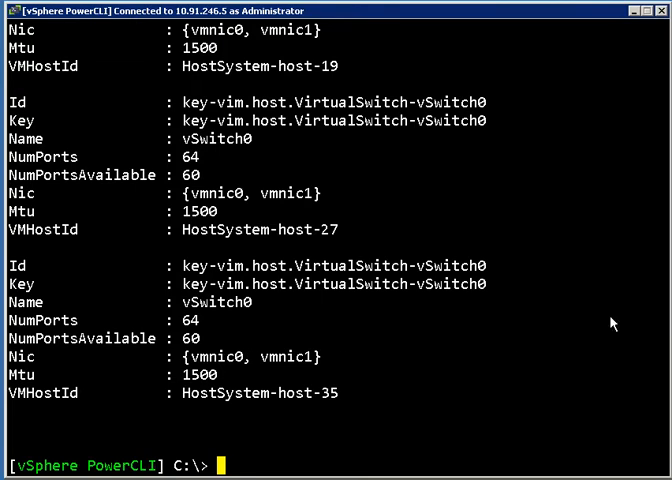
# Step: Show full vSwitch0 properties with fl, then list all hosts' network adapters with Get-VMHostNetworkAdapter
pyautogui.write('get-vmhost | Get-VirtualSwitch | fl')
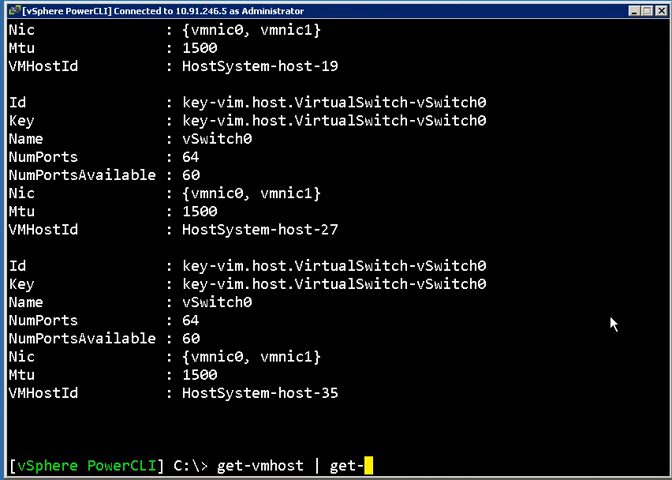
pyautogui.write('vmhostnet')
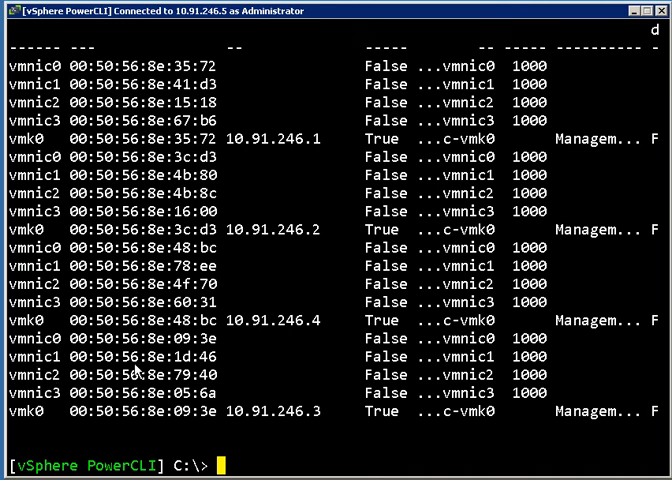
# Step: Create a vSwitch named Production with uplinks vmnic2 and vmnic3 on every host
pyautogui.write('get-vmhost | new-')
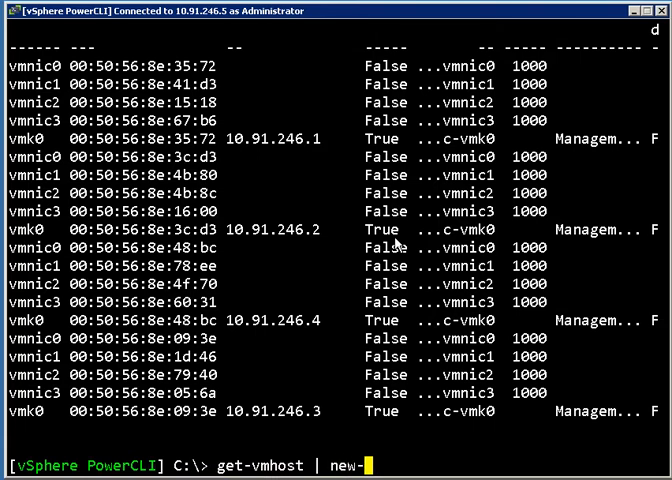
pyautogui.write('virtualSwitch -Nic vmni')
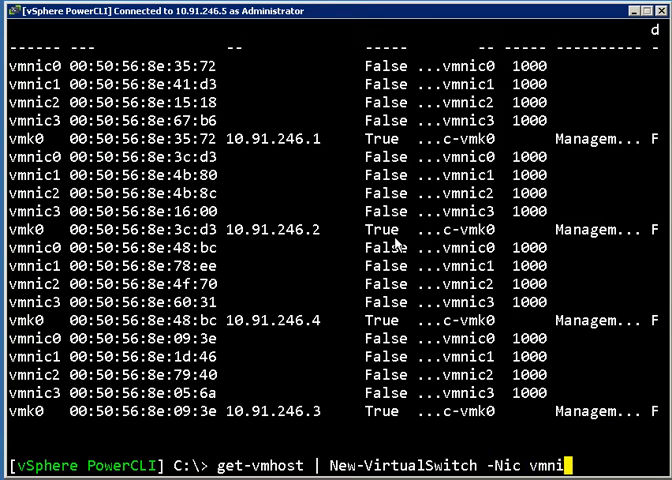
pyautogui.write('c2,vmi')
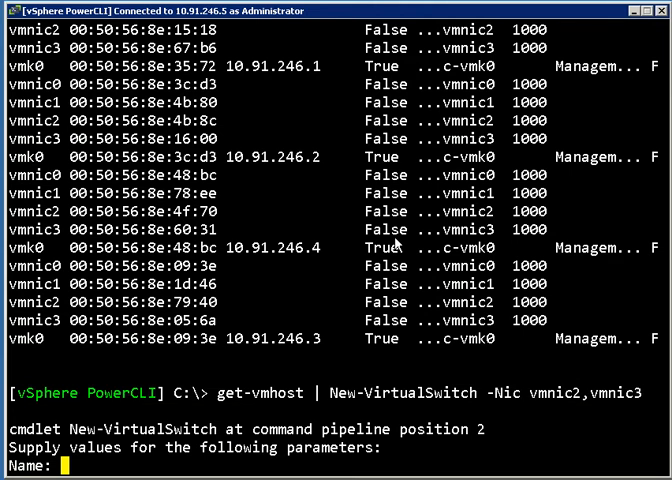
pyautogui.write('Product')
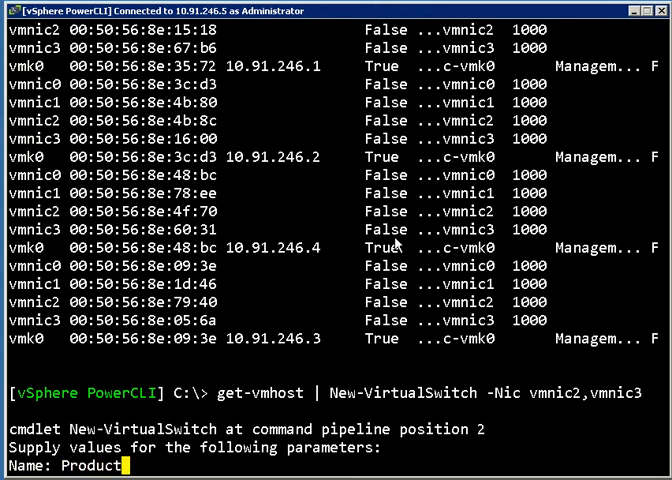
pyautogui.write('ion')
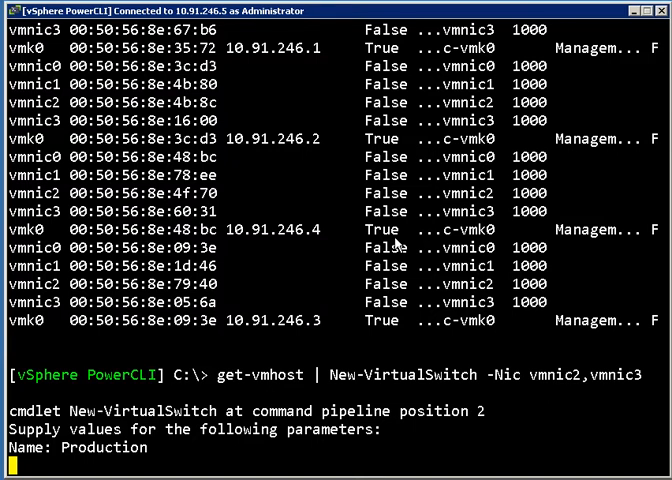
pyautogui.moveTo(220, 292)
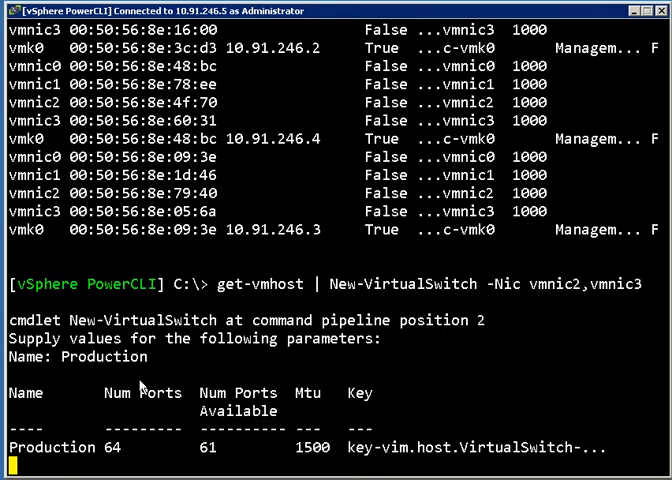
pyautogui.moveTo(556, 340)
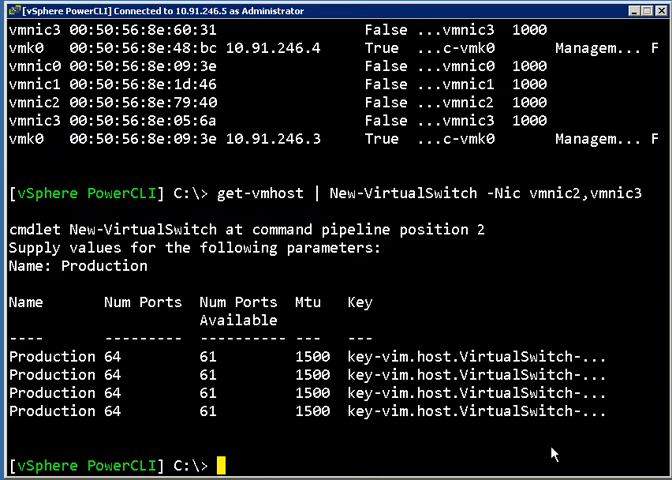
pyautogui.moveTo(602, 292)
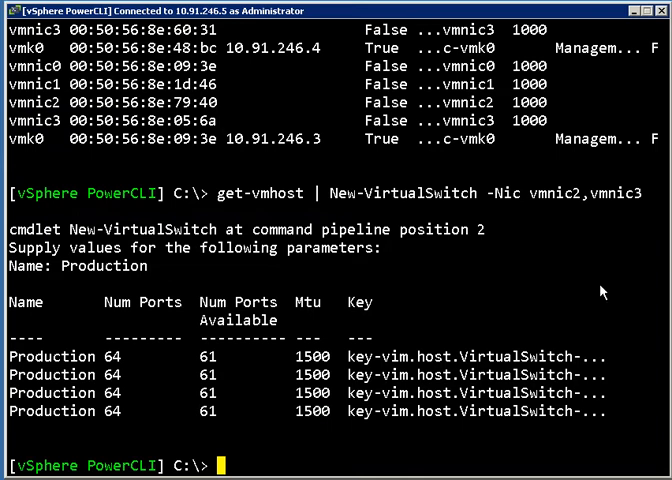
# Step: Create port groups Production-A and Production-B on every host's Production switch with New-VirtualPortGroup
pyautogui.write('get-vmhost | get-virt')
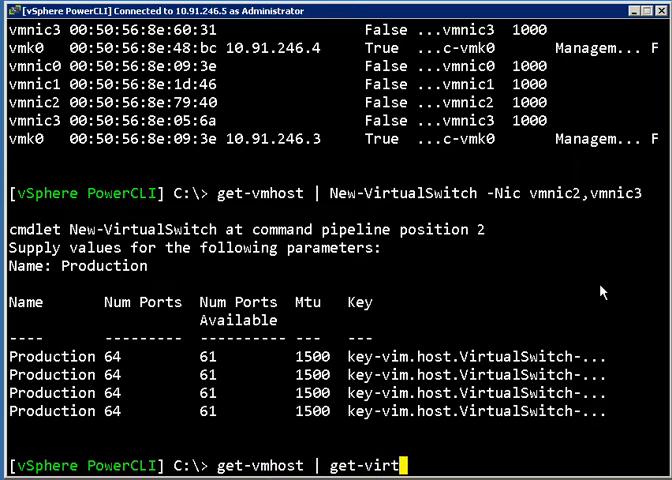
pyautogui.write('ualswtich -name Production | New-VirtualPortGroup')
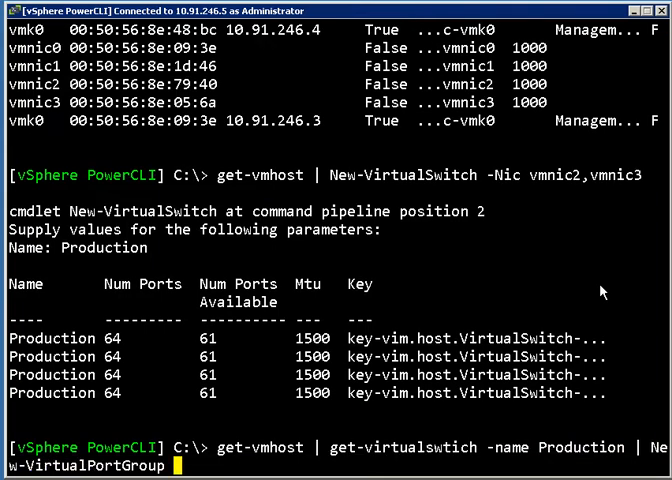
pyautogui.write('-name Production-A')
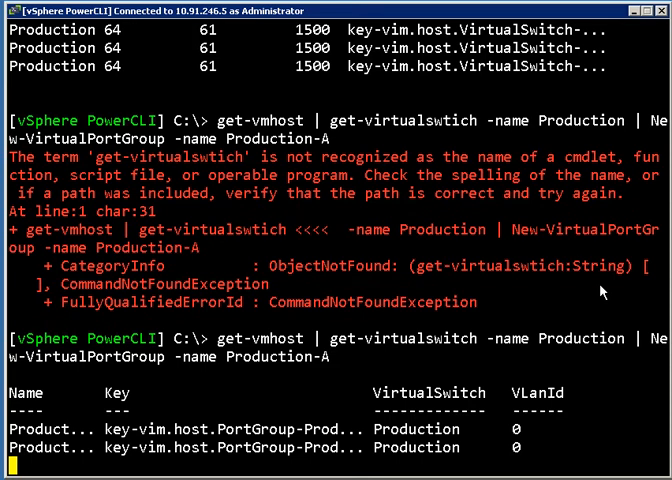
pyautogui.scroll(-3)
pyautogui.write('get-vmhost | get-virtualswitch -name Production | New-VirtualPortGroup -name Production-B')
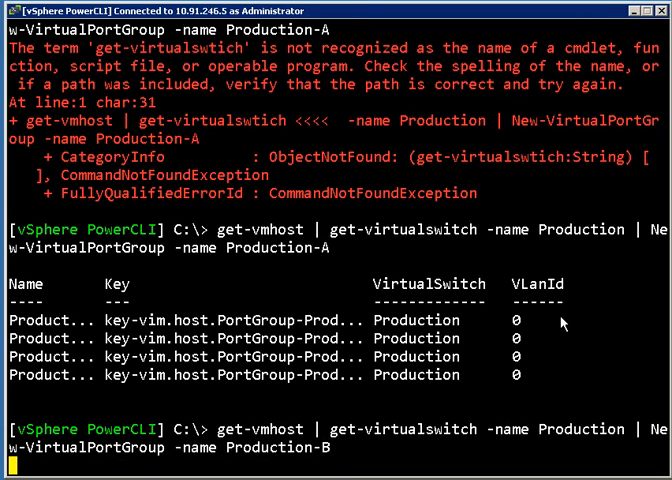
pyautogui.moveTo(340, 372)
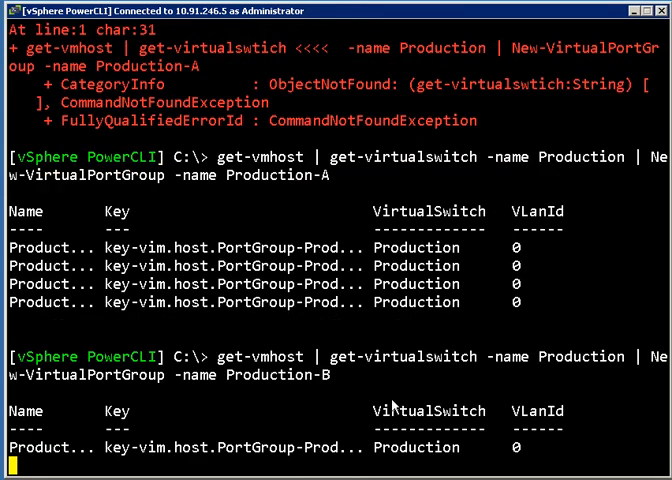
pyautogui.moveTo(282, 402)
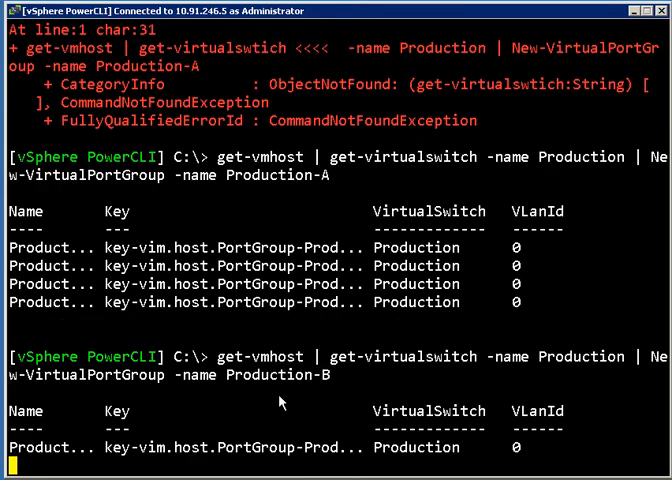
pyautogui.scroll(-3)
pyautogui.write('get-vmhost | get-virtualswitch -name Production | Get-NicTeamingPolicy')
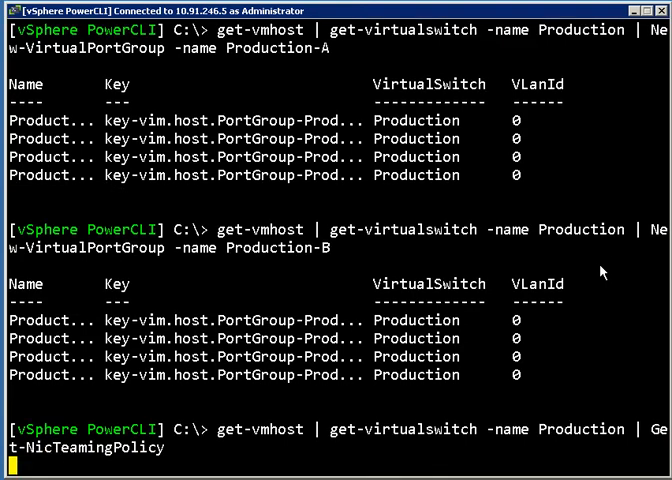
# Step: Query the Production vSwitch NIC teaming policy on all hosts with Get-NicTeamingPolicy
pyautogui.press('enter')
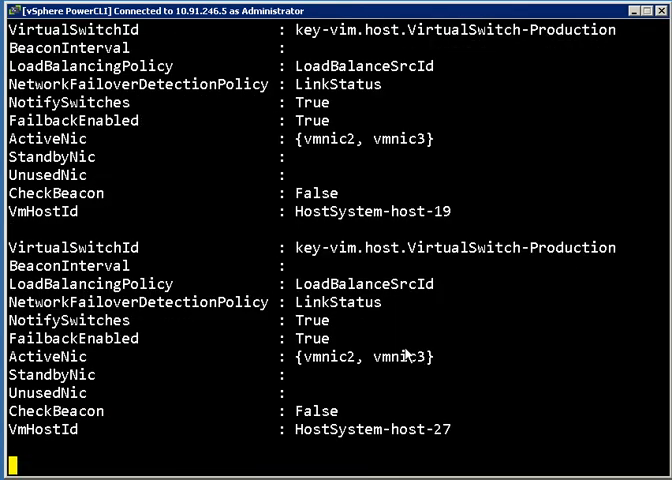
pyautogui.scroll(-3)
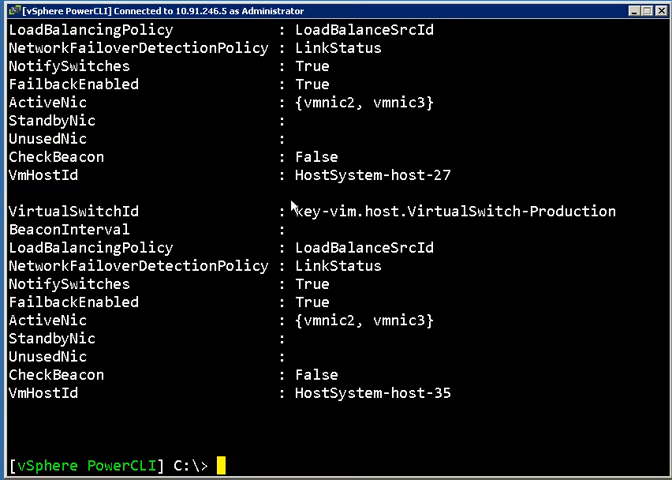
pyautogui.moveTo(580, 330)
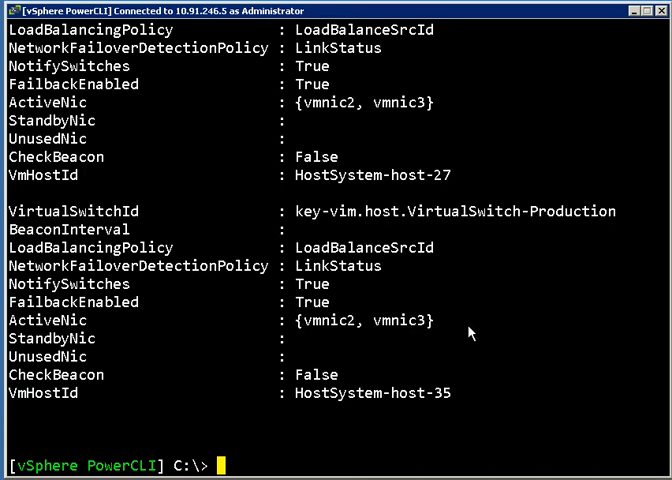
pyautogui.moveTo(524, 252)
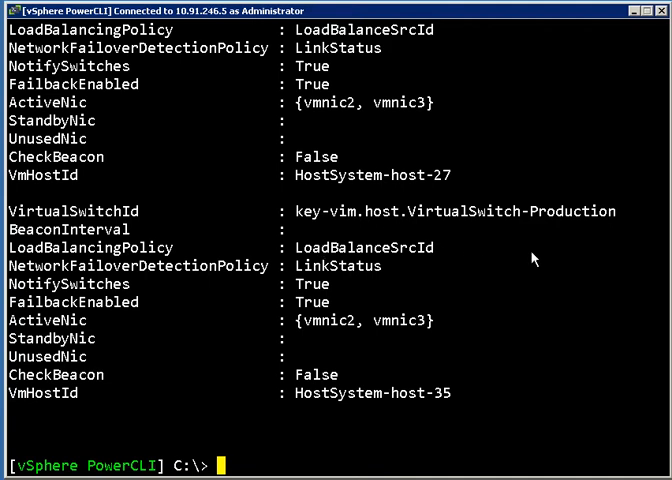
pyautogui.moveTo(512, 272)
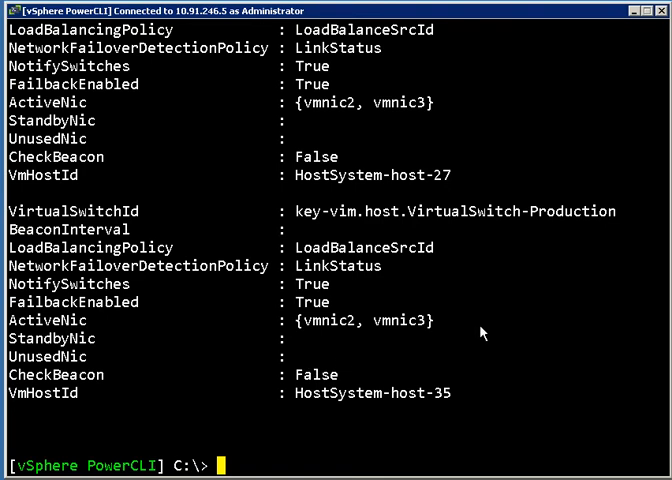
pyautogui.moveTo(552, 308)
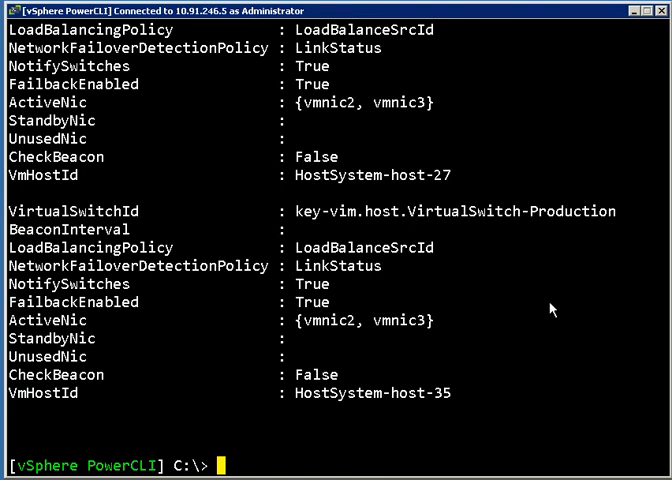
# Step: Rewrite the query for the Production-A port group's teaming policy via Get-VirtualPortGroup and run it
pyautogui.write('get-vmhost | get-virtualswitch -name Production | Get-NicTeamingPolicy')
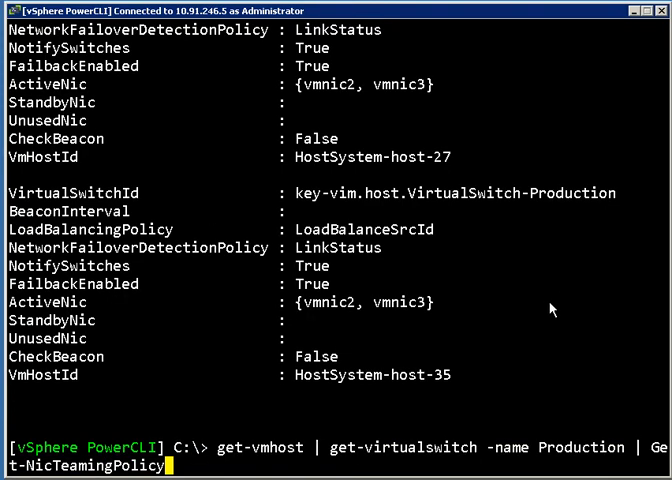
pyautogui.press('Backspace')
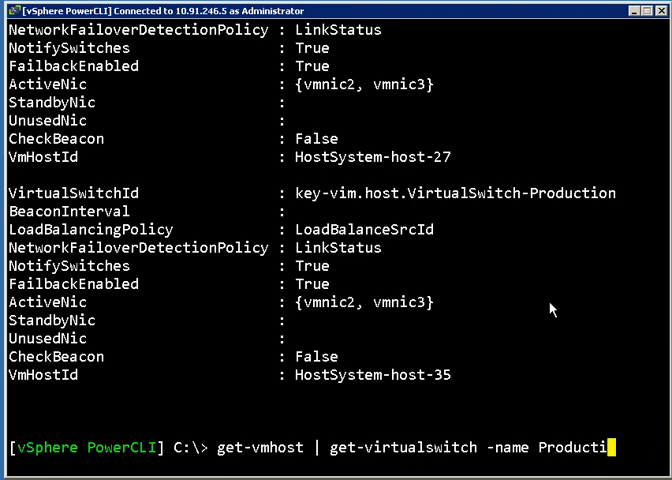
pyautogui.press('BackSpace')
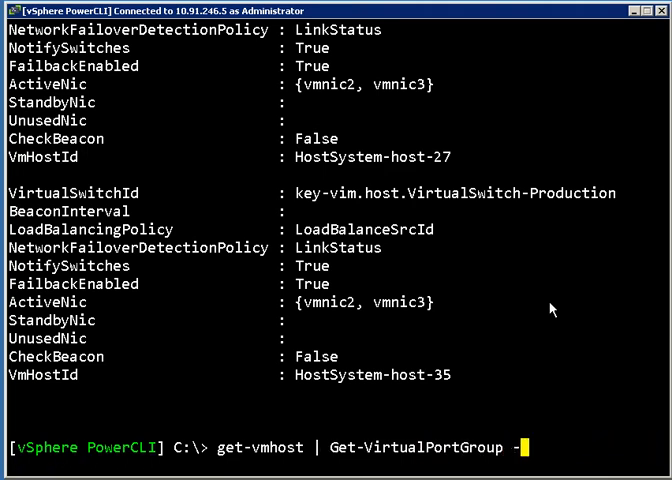
pyautogui.write('name Production-')
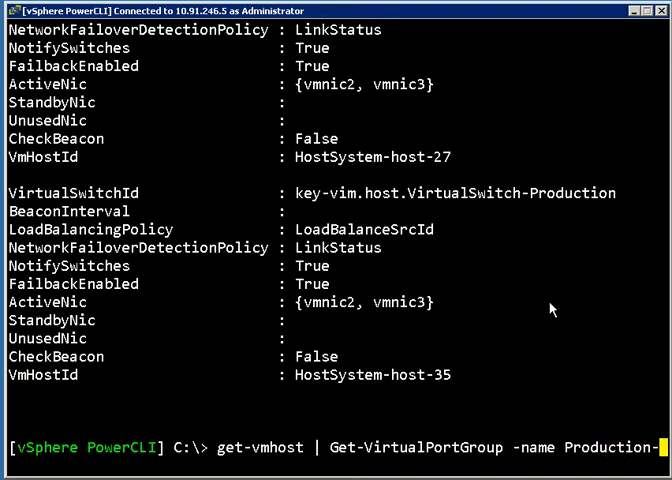
pyautogui.write('| g')
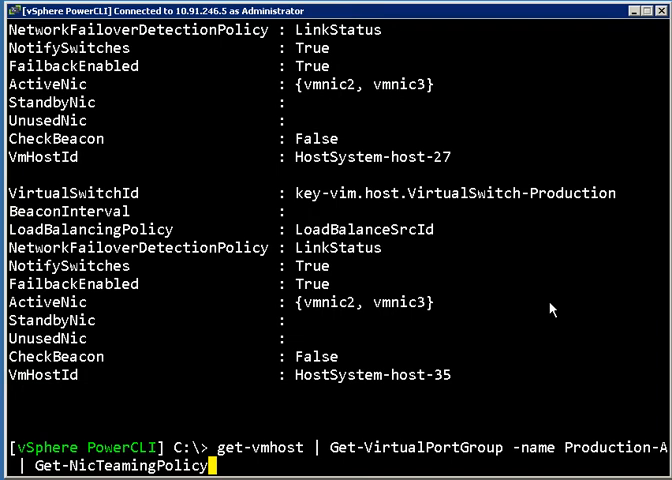
pyautogui.press('enter')
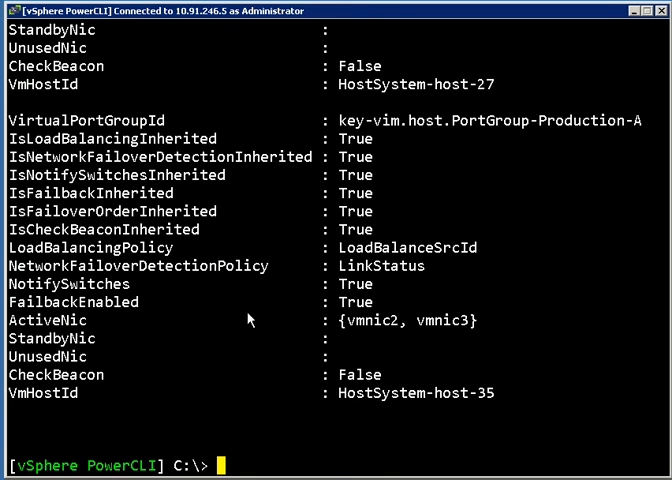
pyautogui.moveTo(266, 360)
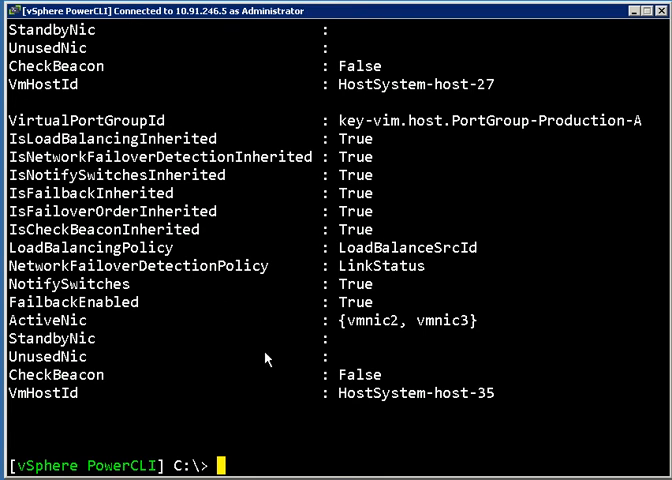
pyautogui.moveTo(260, 372)
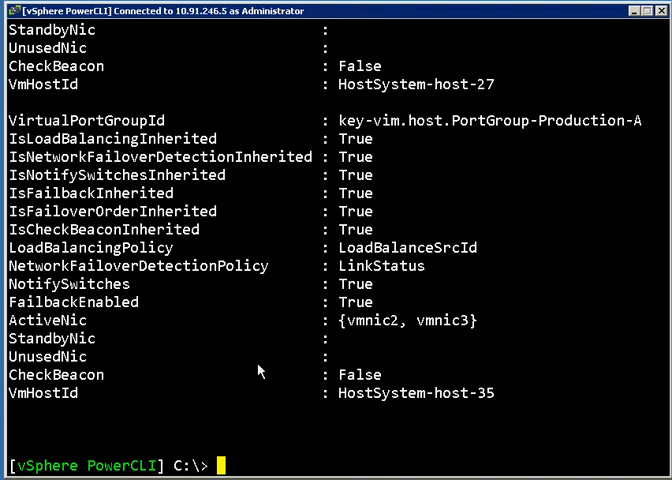
pyautogui.moveTo(260, 344)
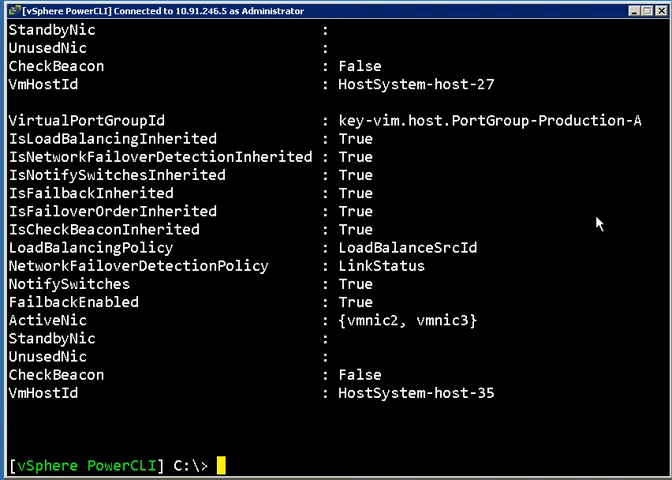
pyautogui.moveTo(504, 278)
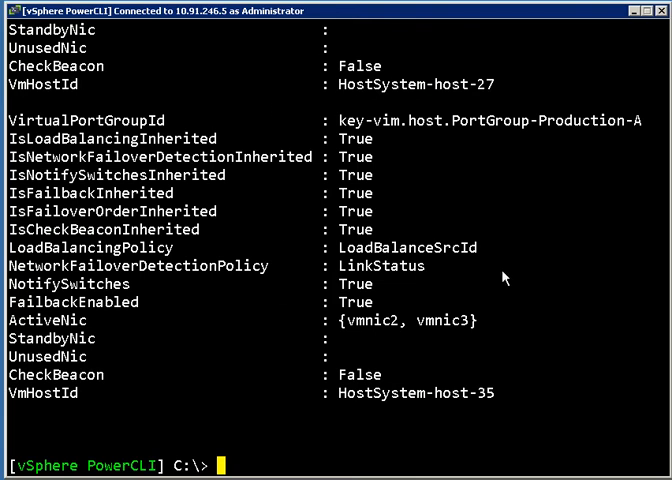
pyautogui.write('get-vmhost | Get-VirtualPortGroup -name Production-A | Get-NicTeamingPolicy')
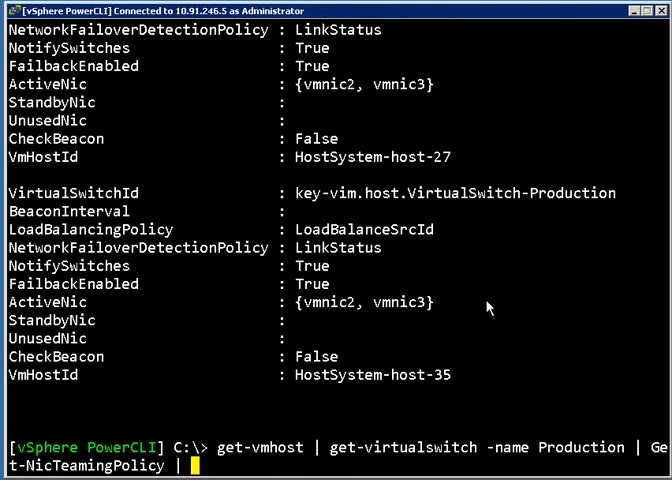
# Step: Pipe the Production vSwitch policy to Set-NicTeamingPolicy -LoadBalancingPolicy with a placeholder value to reveal the valid values
pyautogui.write('set-nic')
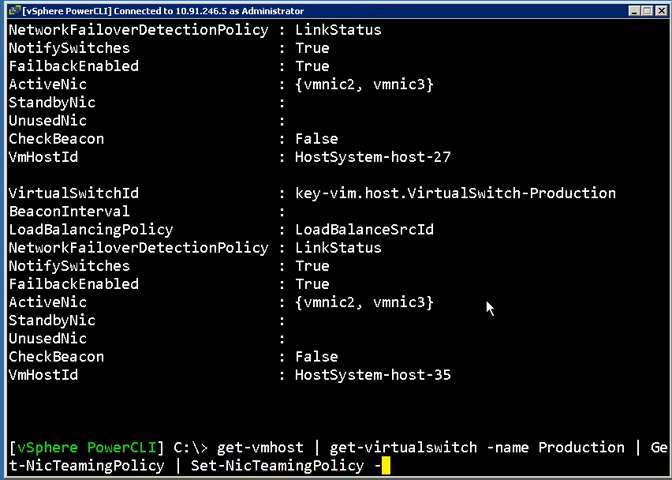
pyautogui.write('LoadBalancingPolicy jfidosa')
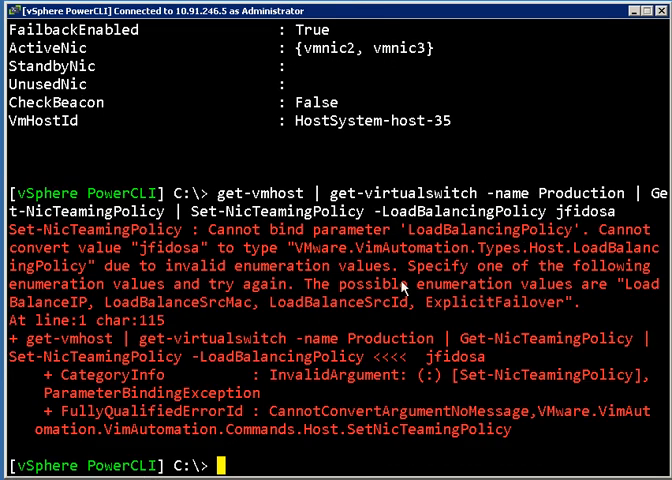
pyautogui.moveTo(198, 308)
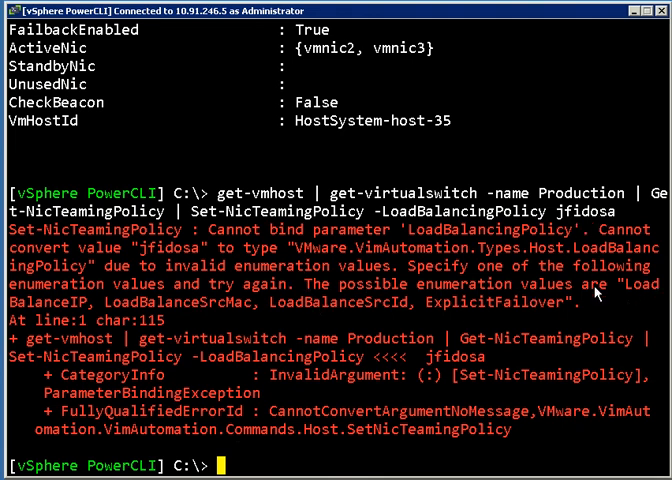
pyautogui.moveTo(616, 302)
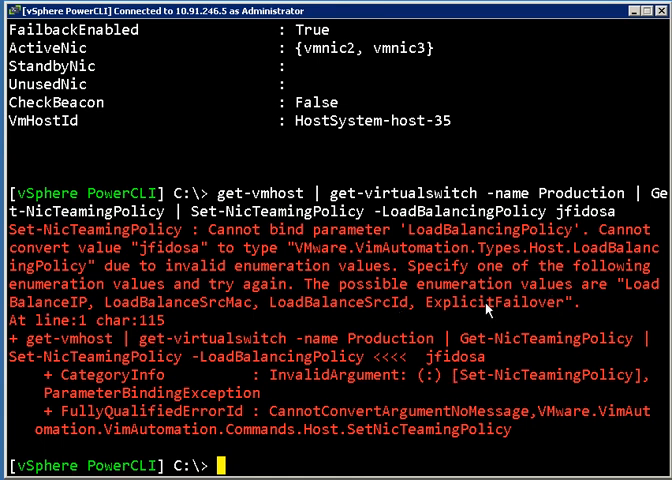
pyautogui.moveTo(496, 328)
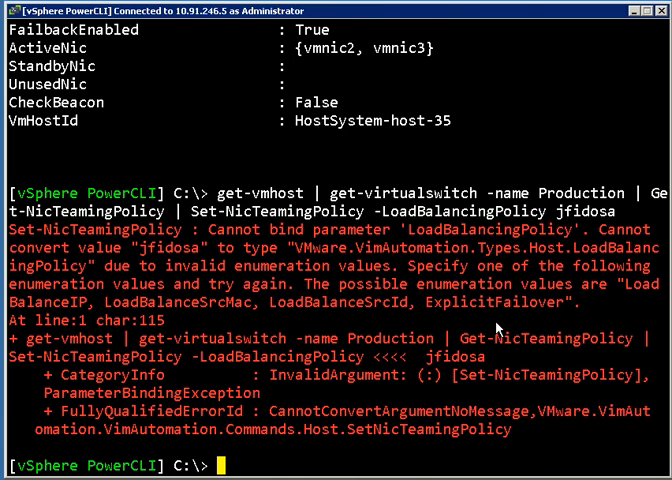
pyautogui.moveTo(520, 260)
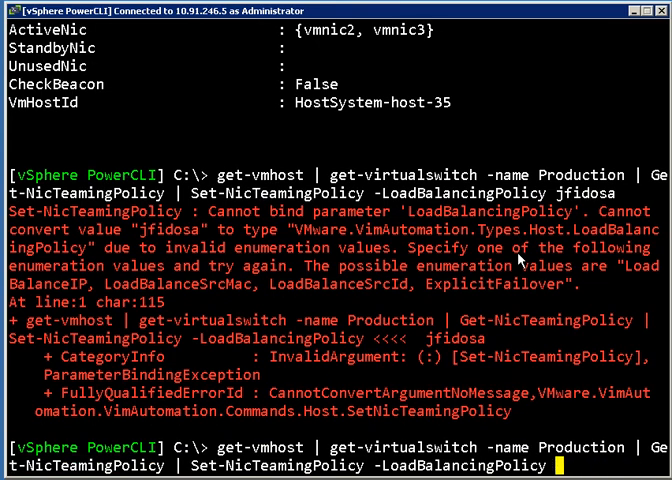
# Step: Set every host's Production vSwitch load-balancing policy to LoadBalanceIP and review the output
pyautogui.write('L')
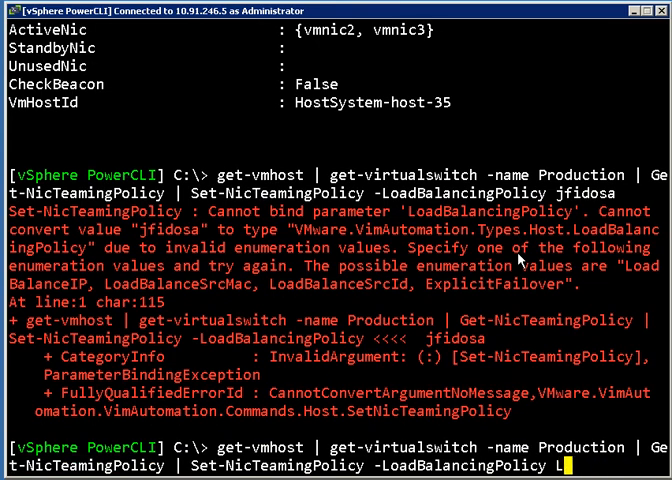
pyautogui.write('oadBalanceIP')
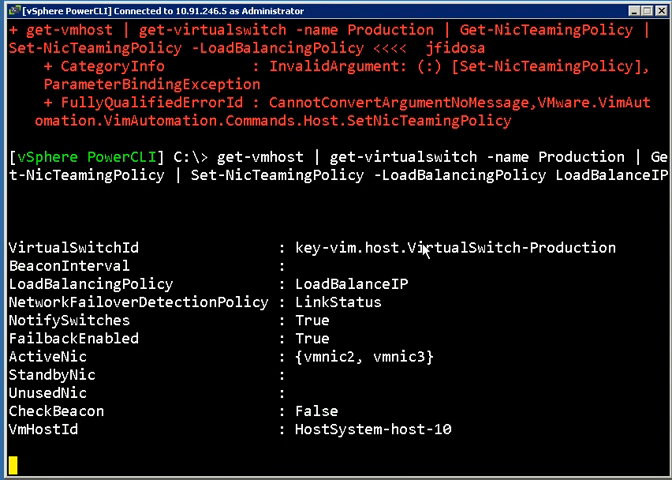
pyautogui.scroll(-3)
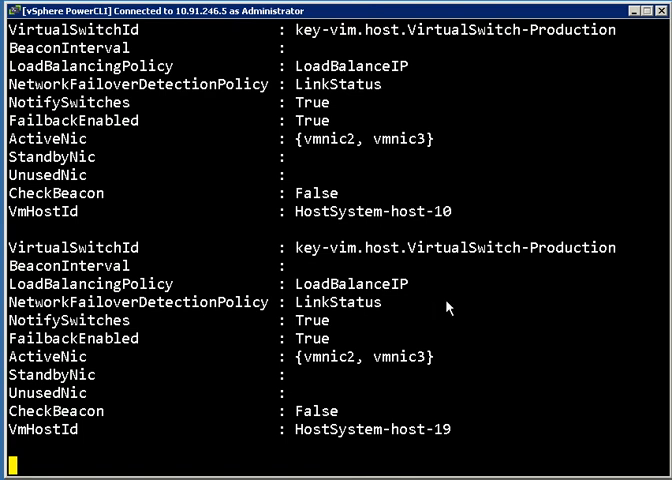
pyautogui.moveTo(76, 318)
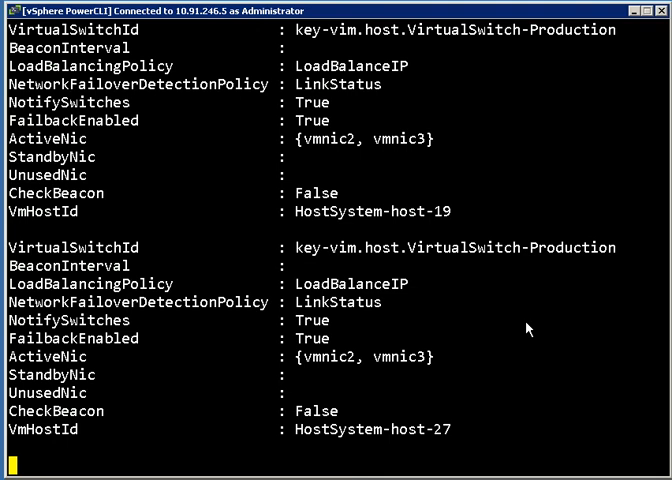
pyautogui.scroll(-3)
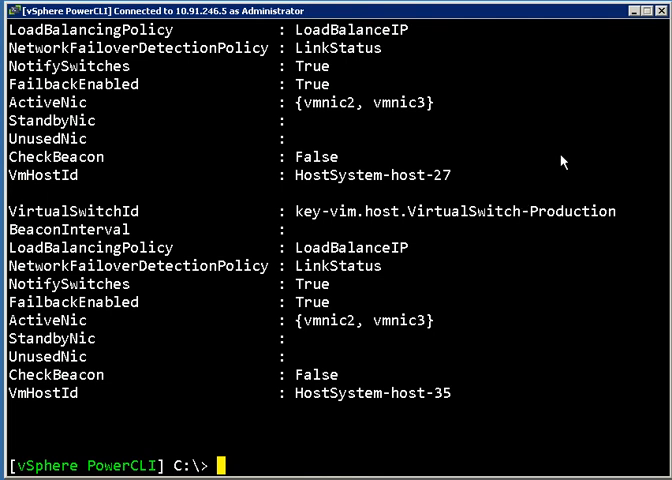
# Step: Recall the Production-A port group teaming query to confirm it now inherits LoadBalanceIP
pyautogui.write('get-vmhost | get-virtualswitch -name Production | Get-NicTeamingPolicy | Set-NicTeamingPolicy -LoadBalancingPolicy LoadBalanceIP')
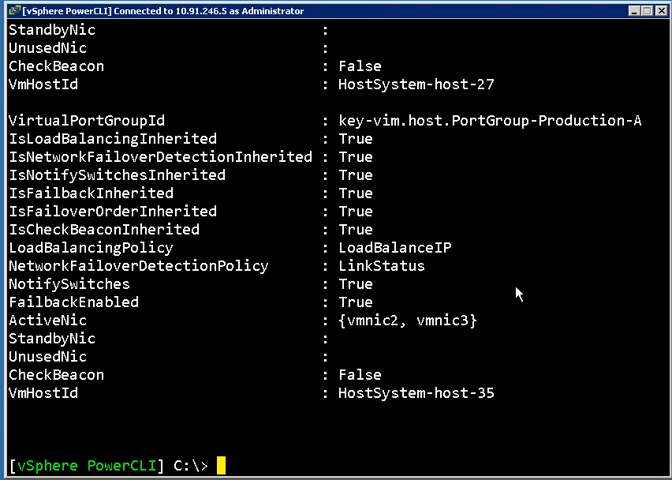
pyautogui.moveTo(264, 282)
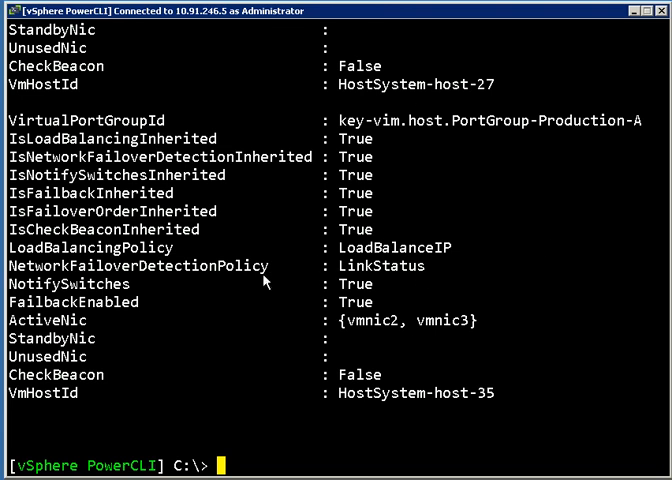
# Step: Run Set-NicTeamingPolicy on Production-A with -InheritLoadBalancingPolicy:$false and invalid value 'asdf' to list allowed values
pyautogui.write('get-vmhost | Get-VirtualPortGroup -name Production-A | Get-NicTeamingPolicy |')
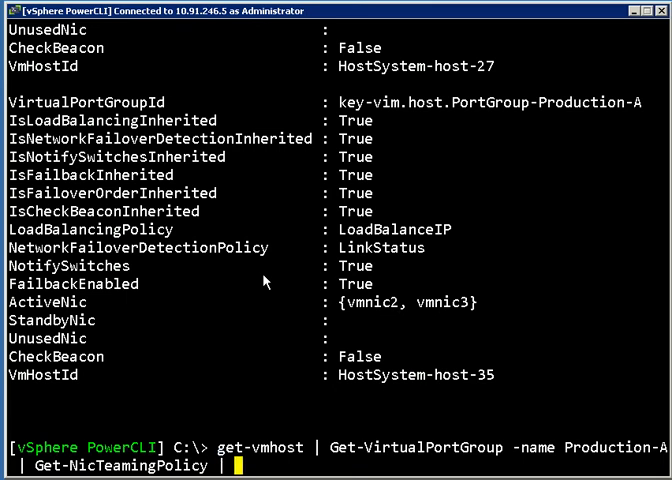
pyautogui.write('Set-NicTeamingPolicy')
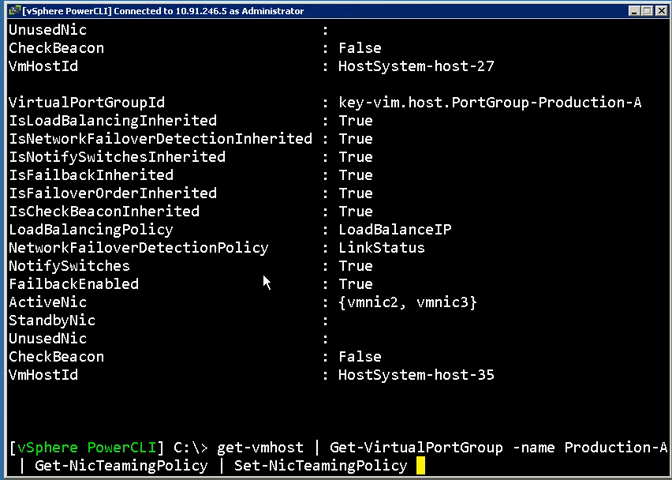
pyautogui.write('-')
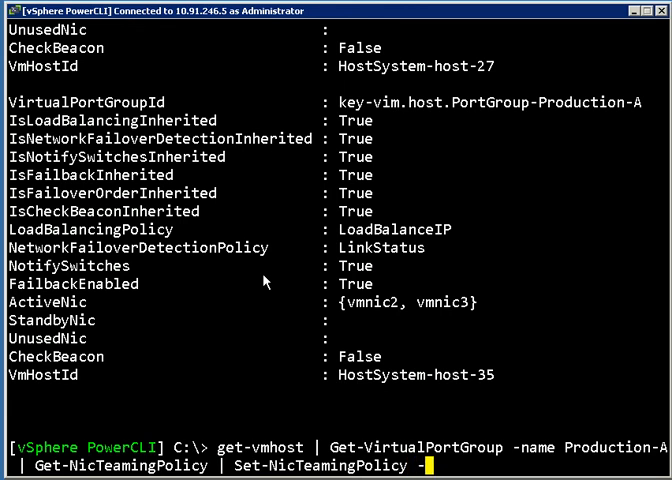
pyautogui.write('InheritLoadBalancingPolicy:$false -')
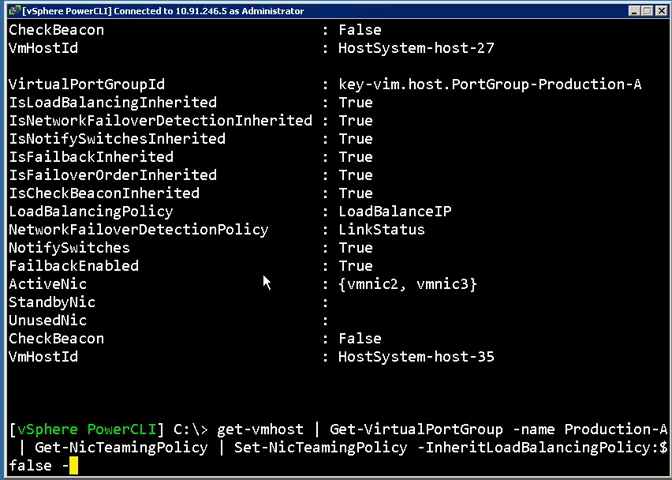
pyautogui.write('LoadBalancingPolicy')
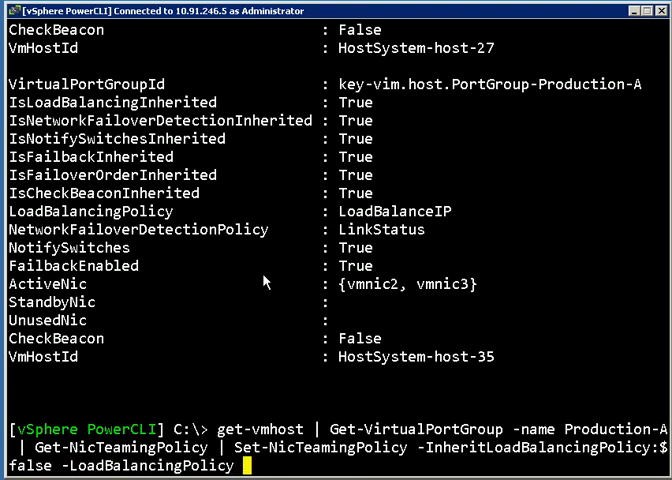
pyautogui.write('asdf')
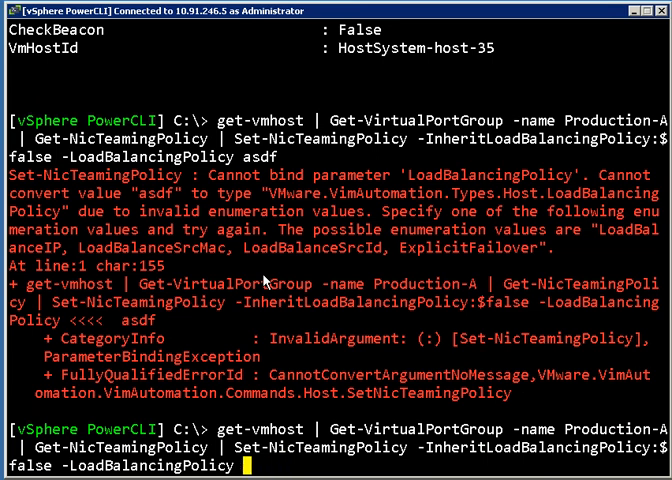
pyautogui.moveTo(290, 278)
pyautogui.write(' LoadBalanceSrcId')
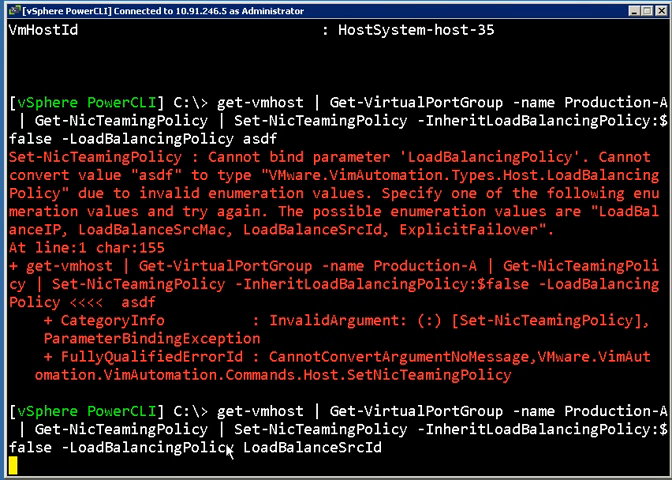
pyautogui.moveTo(372, 432)
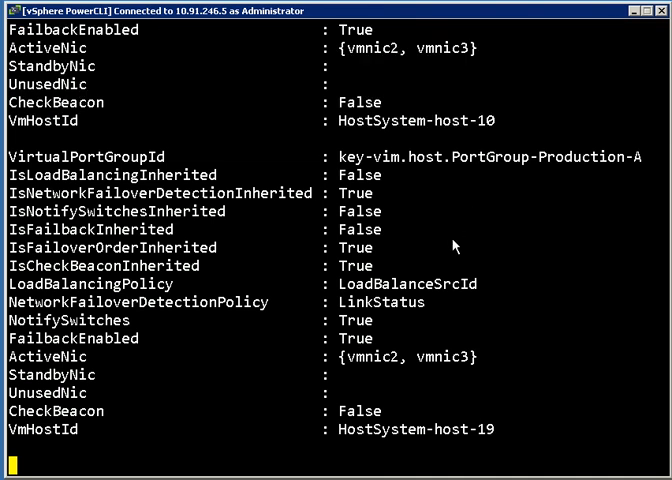
pyautogui.moveTo(366, 296)
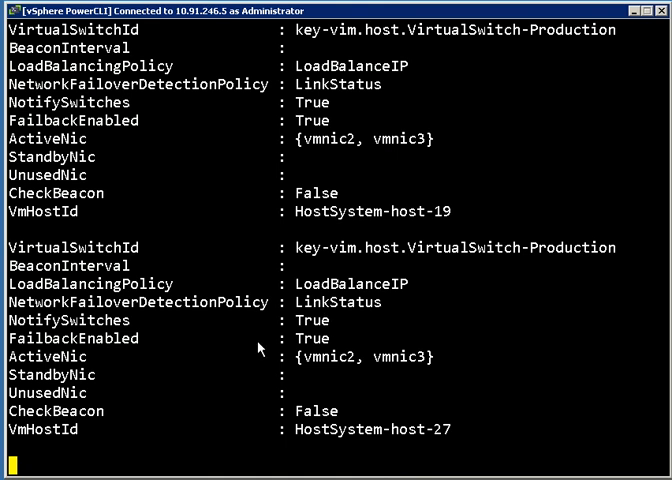
# Step: Scroll the output to confirm Production-A uses LoadBalanceSrcId while the vSwitches stay on LoadBalanceIP
pyautogui.scroll(-3)
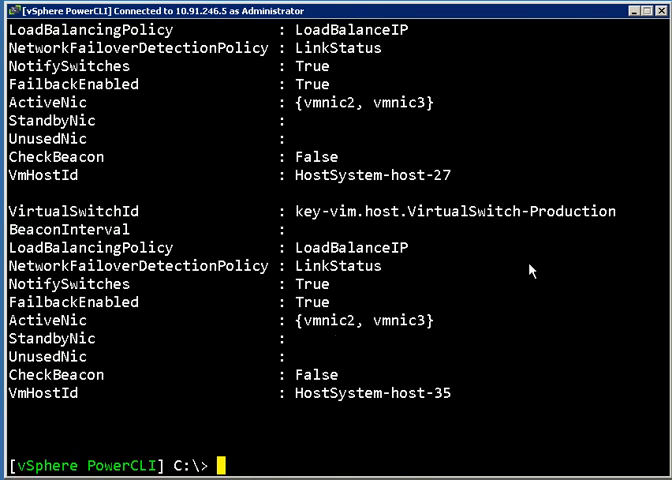
pyautogui.moveTo(548, 266)
pyautogui.write('get-vmhost | get-virtualswitch -name Production | Get-NicTeamingPolicy |')
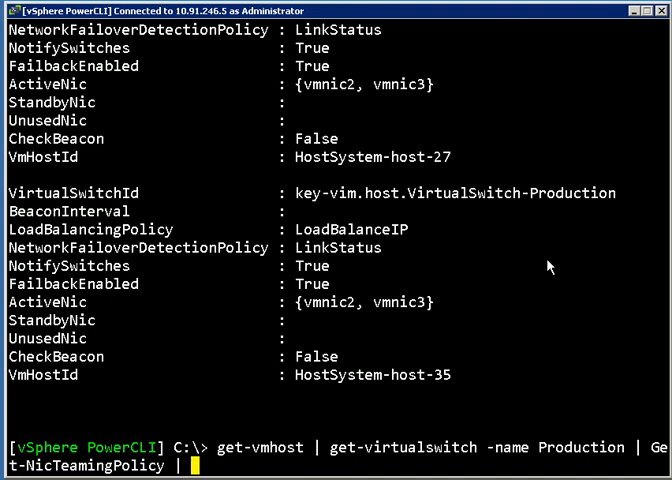
# Step: Enter the Set-NicTeamingPolicy command marking vmnic3 as standby on the Production vSwitches
pyautogui.write('set-ni')
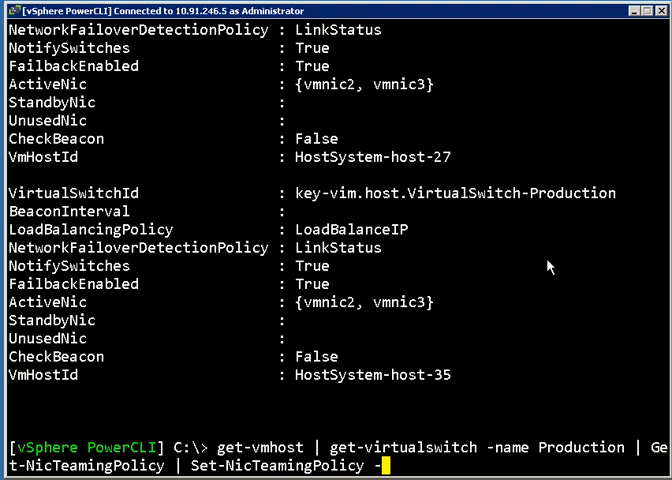
pyautogui.write('MakeNicActive')
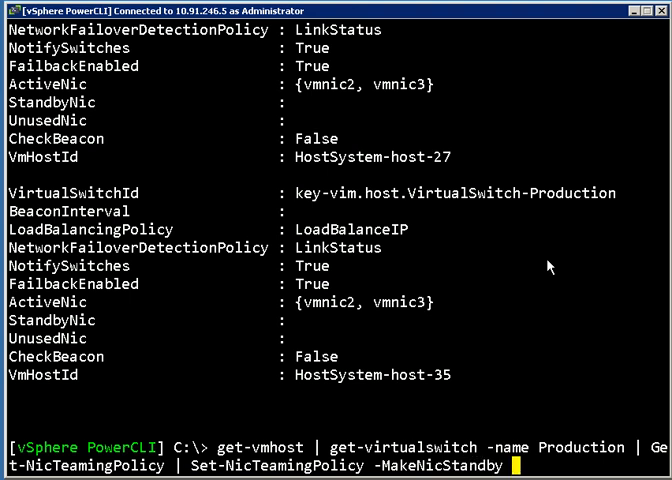
pyautogui.write('vmnic3')
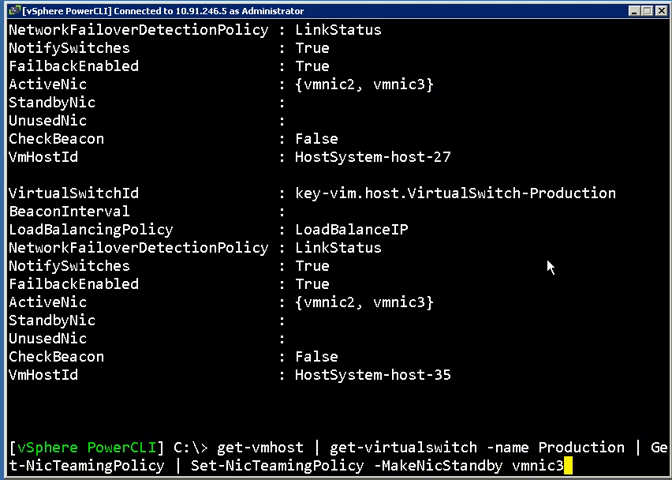
pyautogui.moveTo(378, 310)
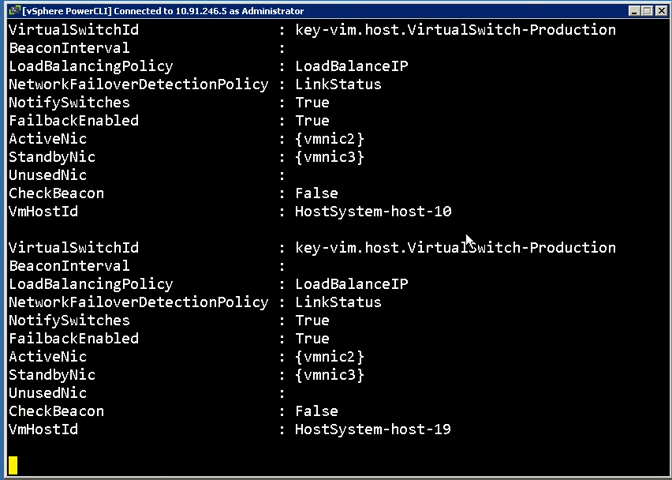
# Step: Review the output showing vmnic2 active and vmnic3 standby, re-entering the Production teaming-policy pipeline
pyautogui.scroll(-3)
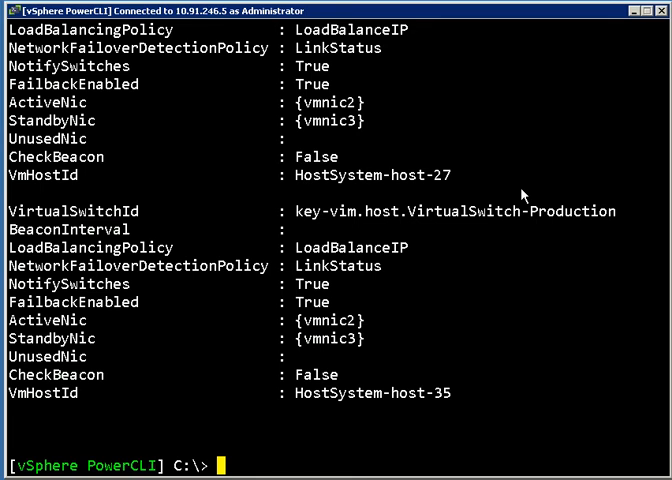
pyautogui.write('get-vmhost | get-virtualswitch -name Production | Get-NicTeamingPolicy | Set-NicTeamingPolicy -MakeNicStandby vmnic3')
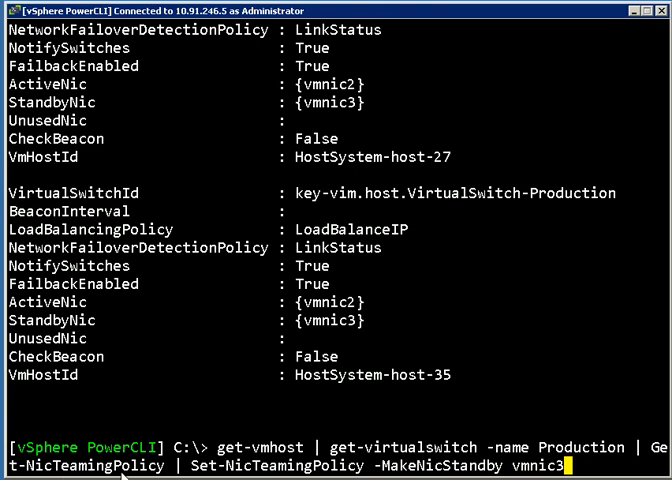
pyautogui.moveTo(394, 356)
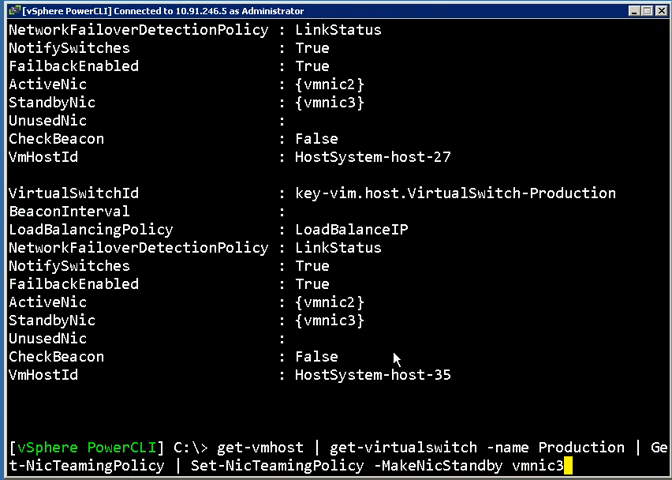
pyautogui.moveTo(436, 344)
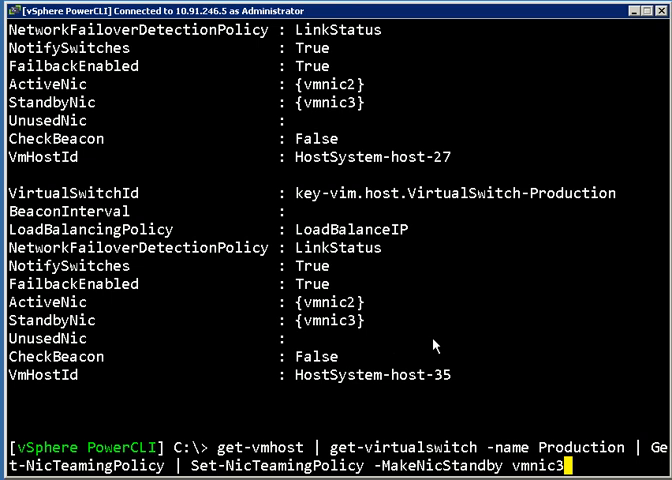
pyautogui.moveTo(494, 268)
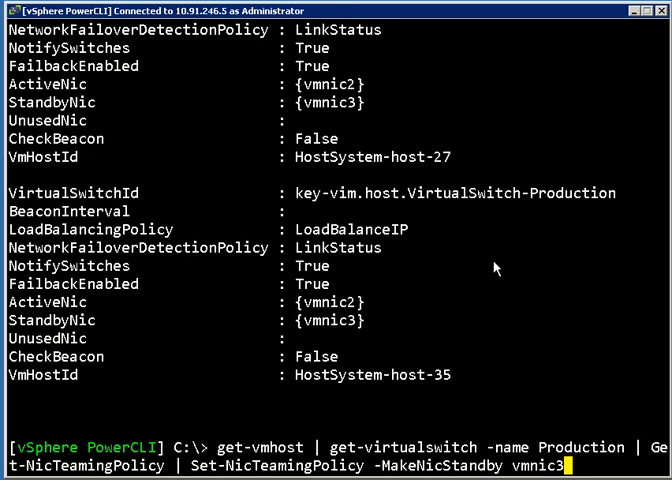
pyautogui.moveTo(476, 292)
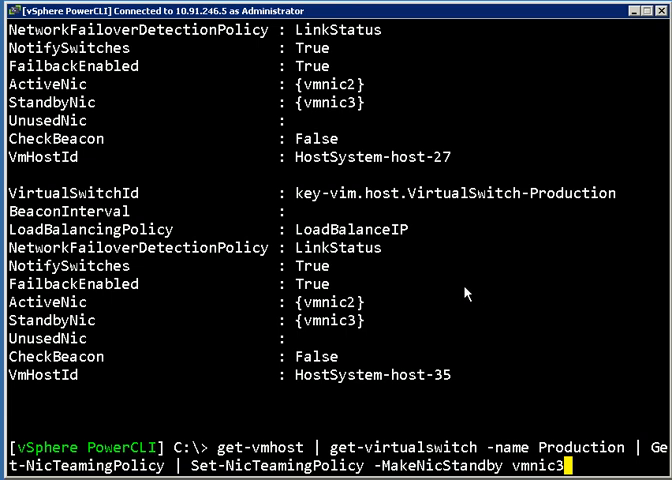
pyautogui.moveTo(232, 330)
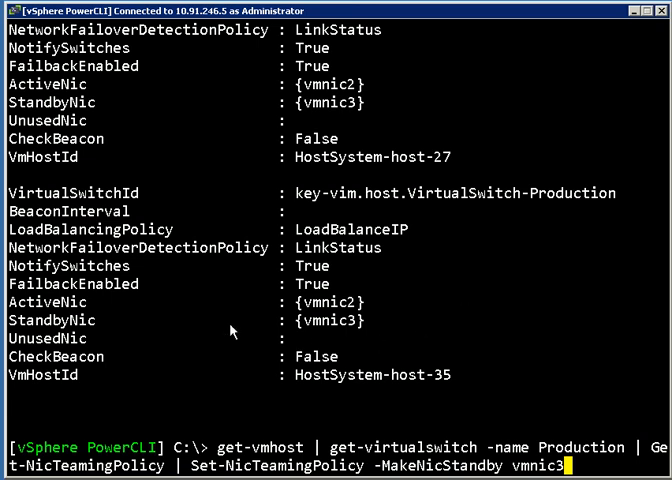